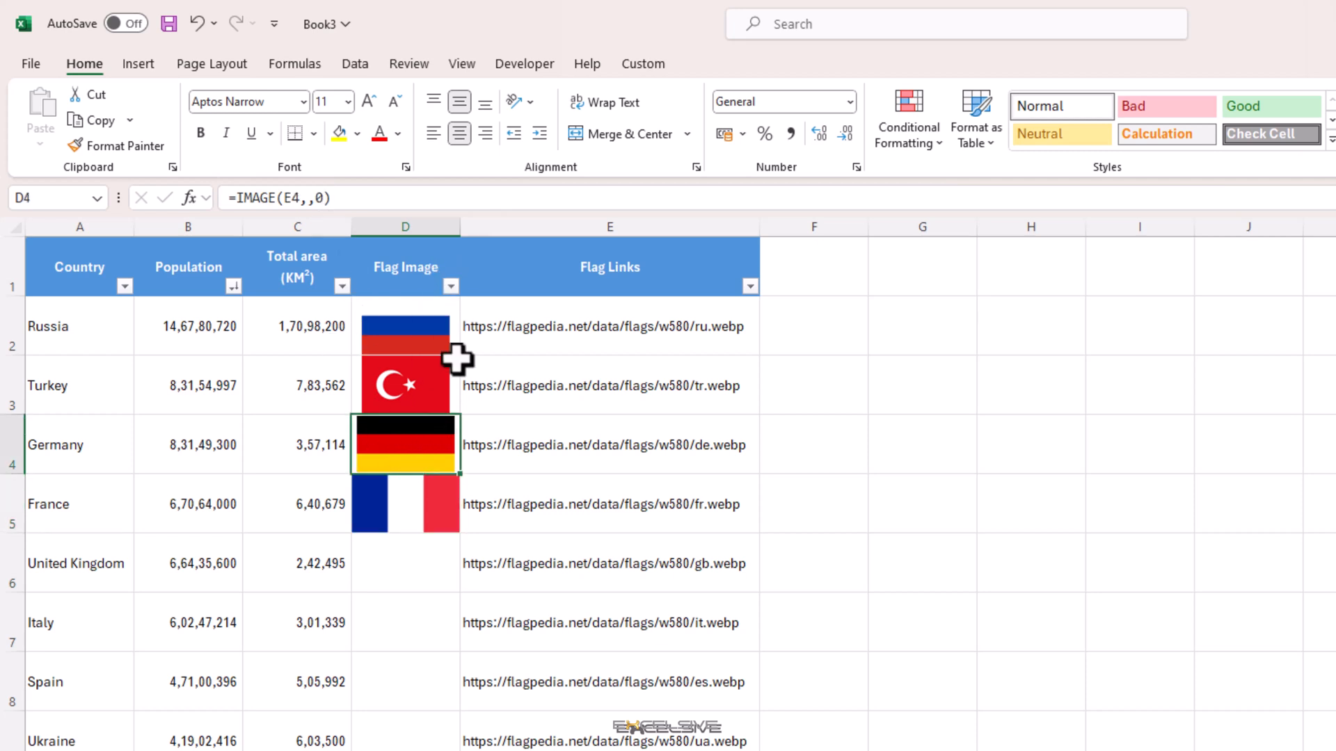
Give France's flag =IMAGE(E5,,1) in D5 so it stretches to fill the cell.
left_click(405, 562)
type("=IMAGE(E6,,2)")
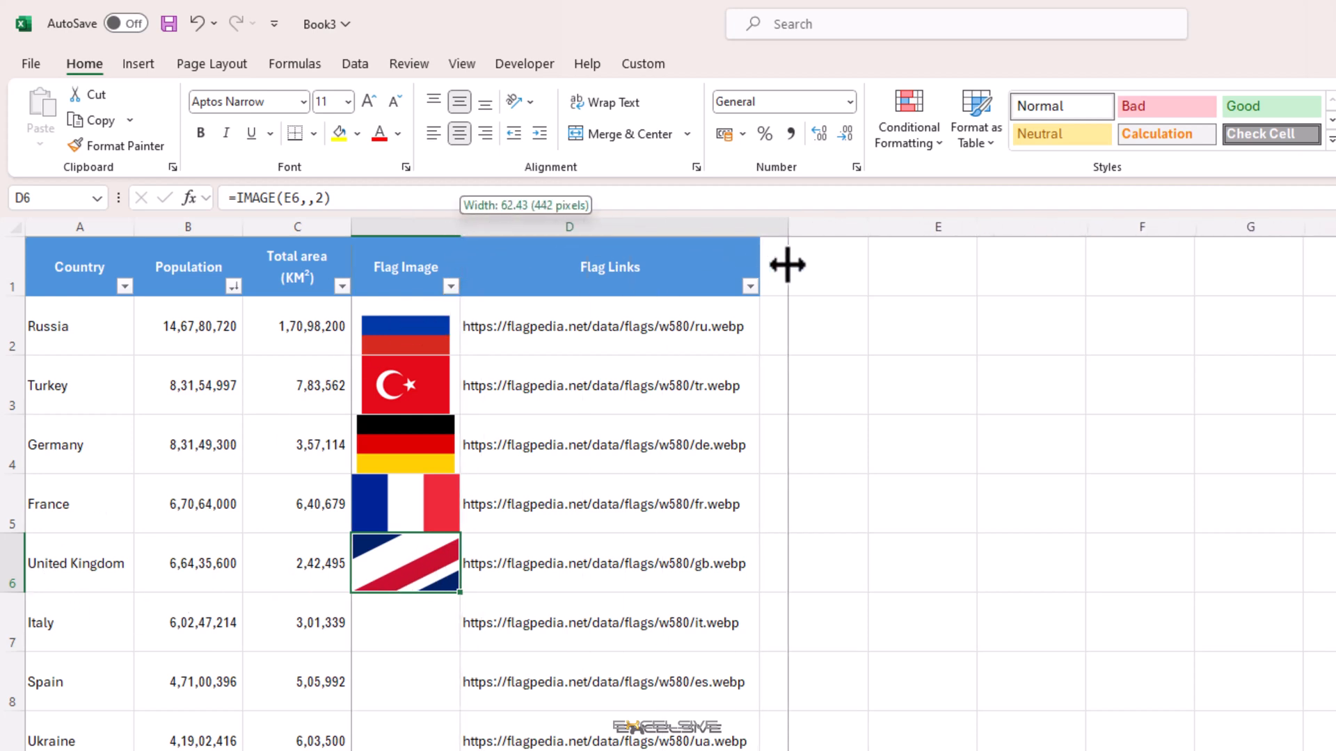
Widen the Flag Links column by dragging its right border.
left_click_drag(784, 265, 1083, 264)
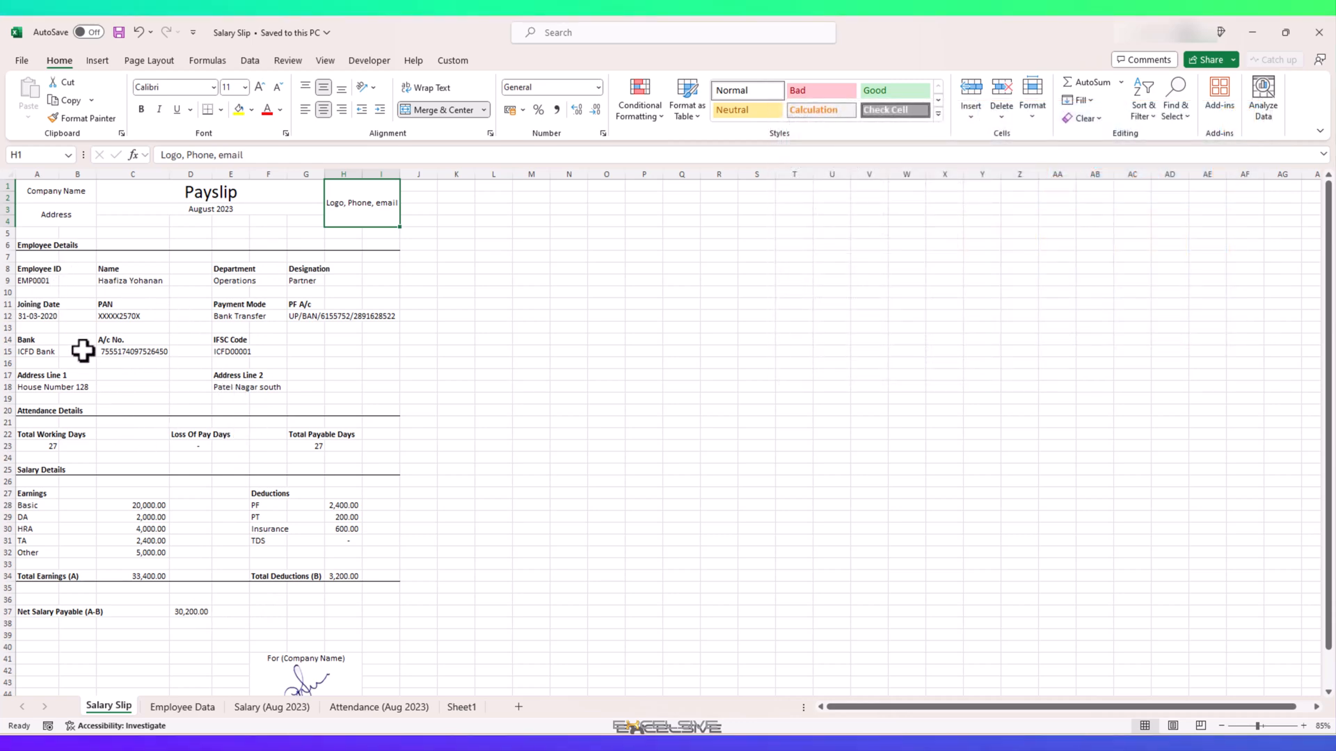
Start =VLOOKUP( in H1 of the Salary Slip sheet.
type("=VLOOKUP(")
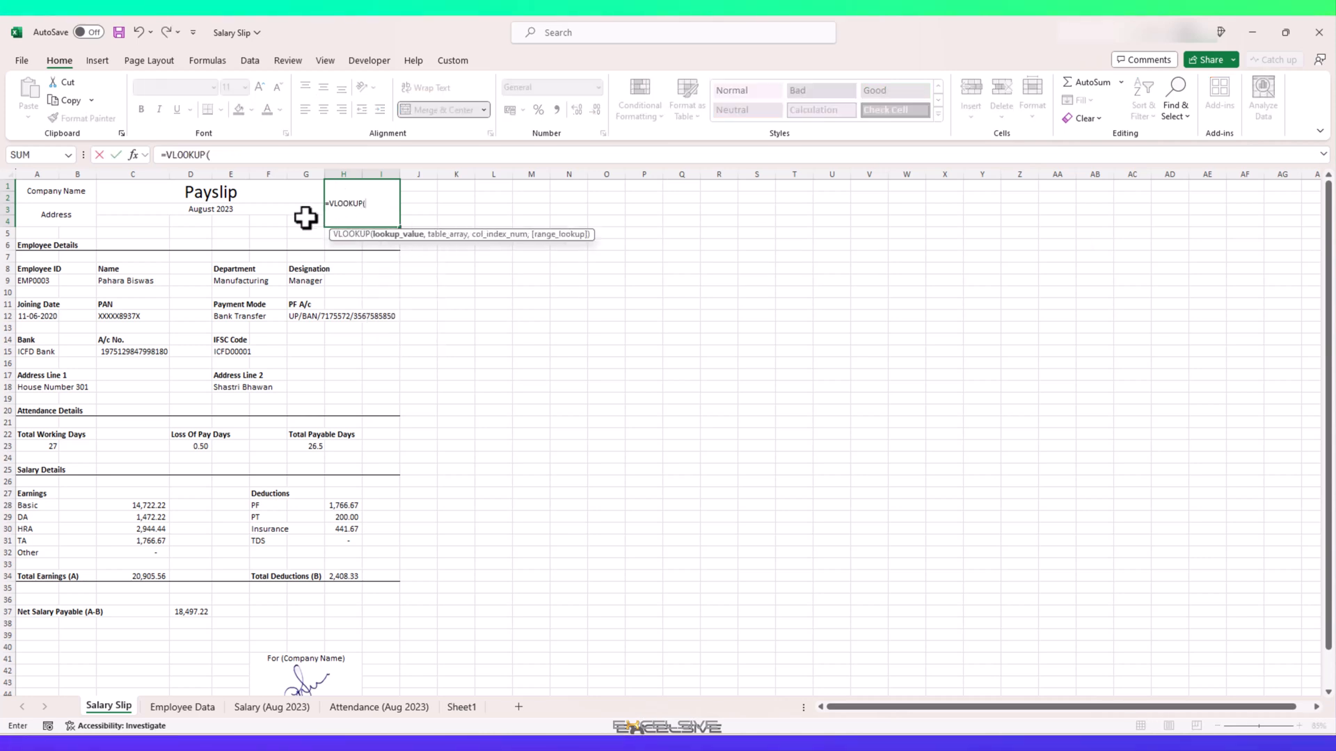
Use the employee ID in A9 as the VLOOKUP's lookup value.
left_click(36, 279)
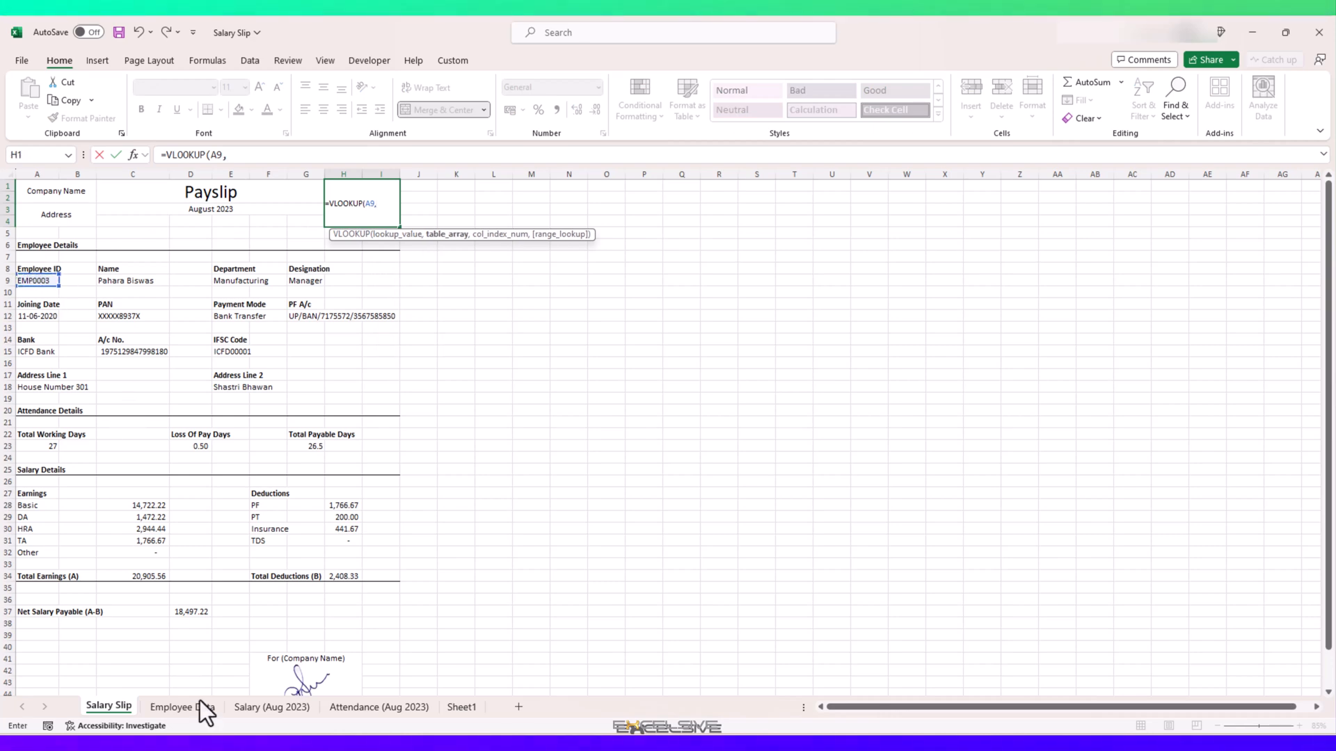